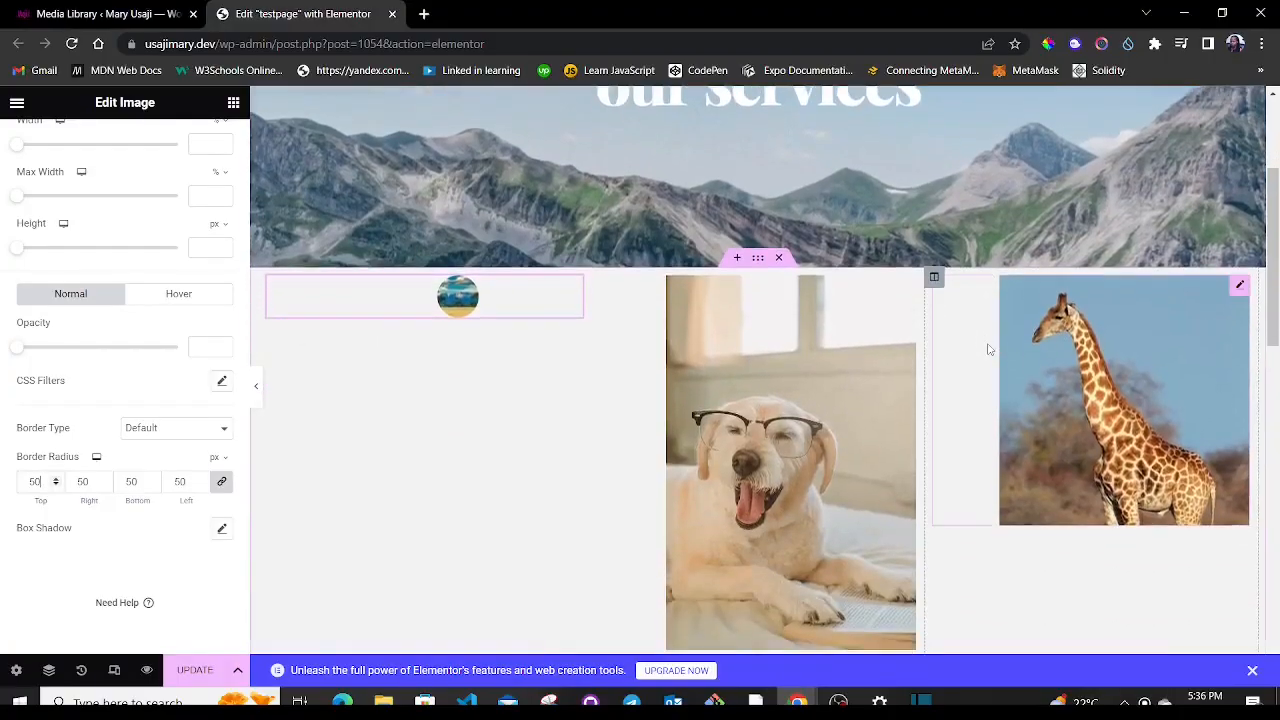
Scroll the canvas down to the row of dog, giraffe and landscape images.
scroll("down", 3)
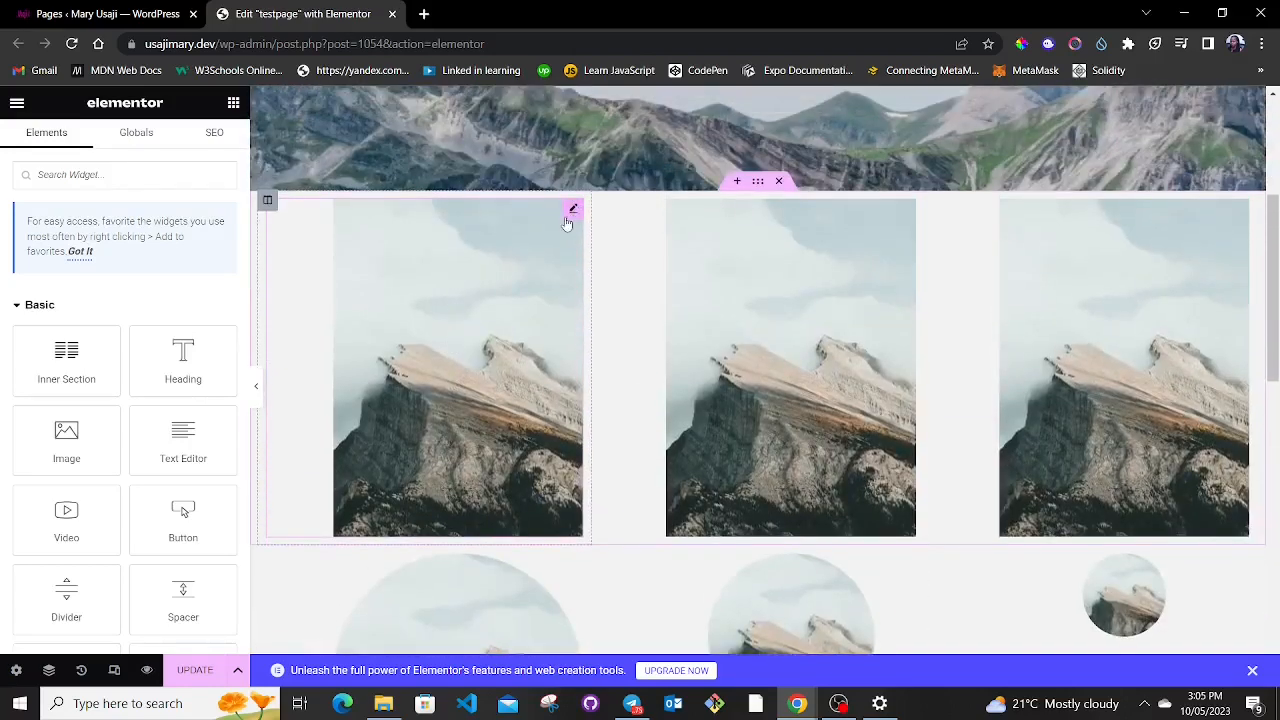
scroll("down", 3)
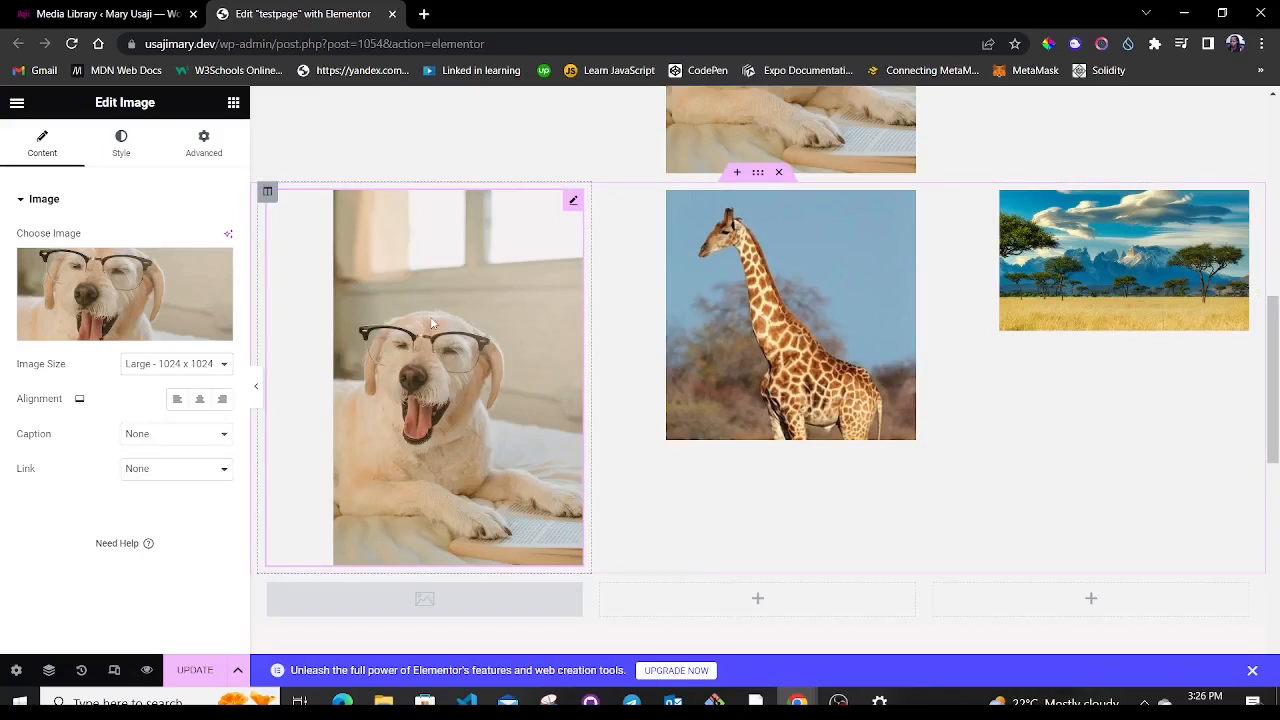
mouse_move(406, 390)
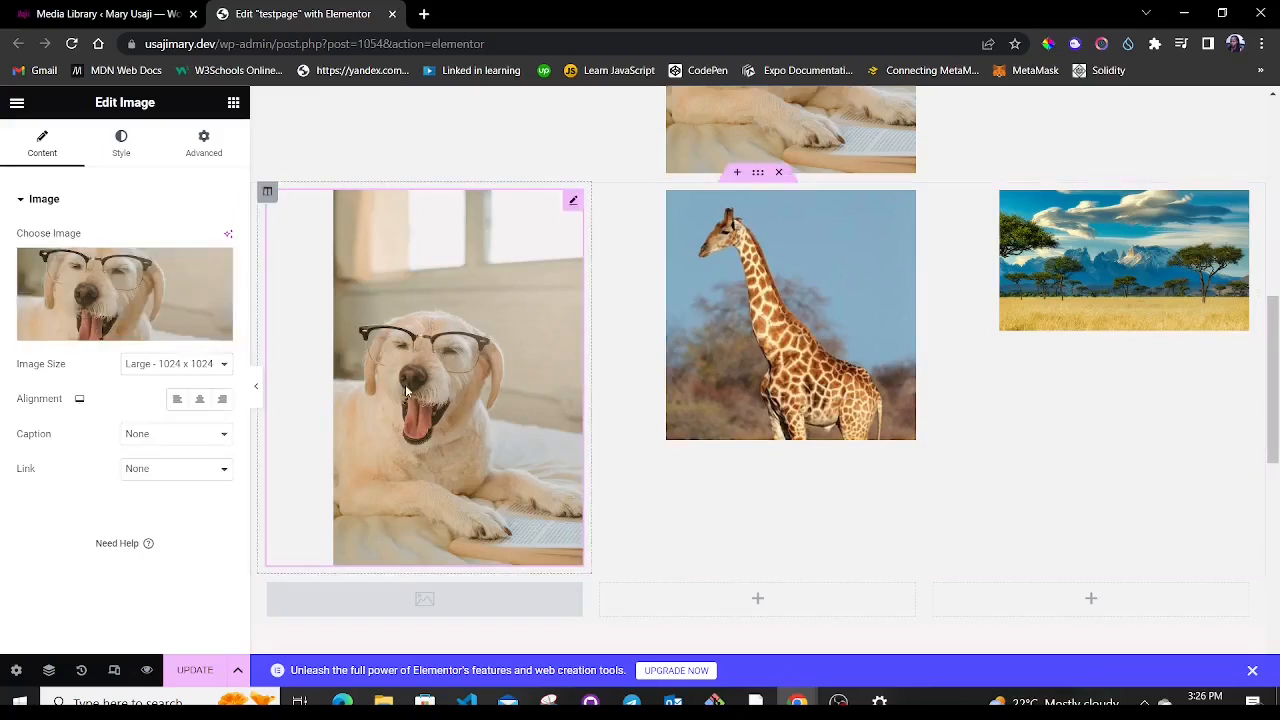
mouse_move(322, 252)
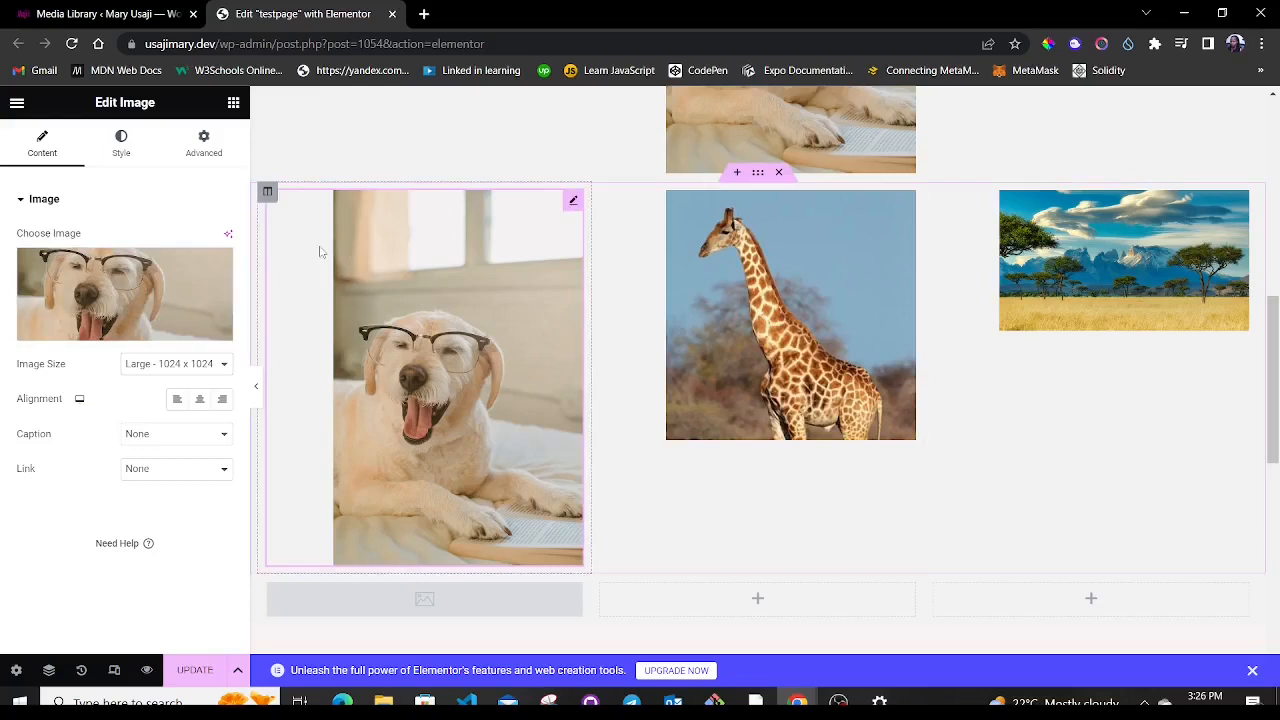
Give the dog image a Custom size of 300×300 and apply it.
left_click(176, 364)
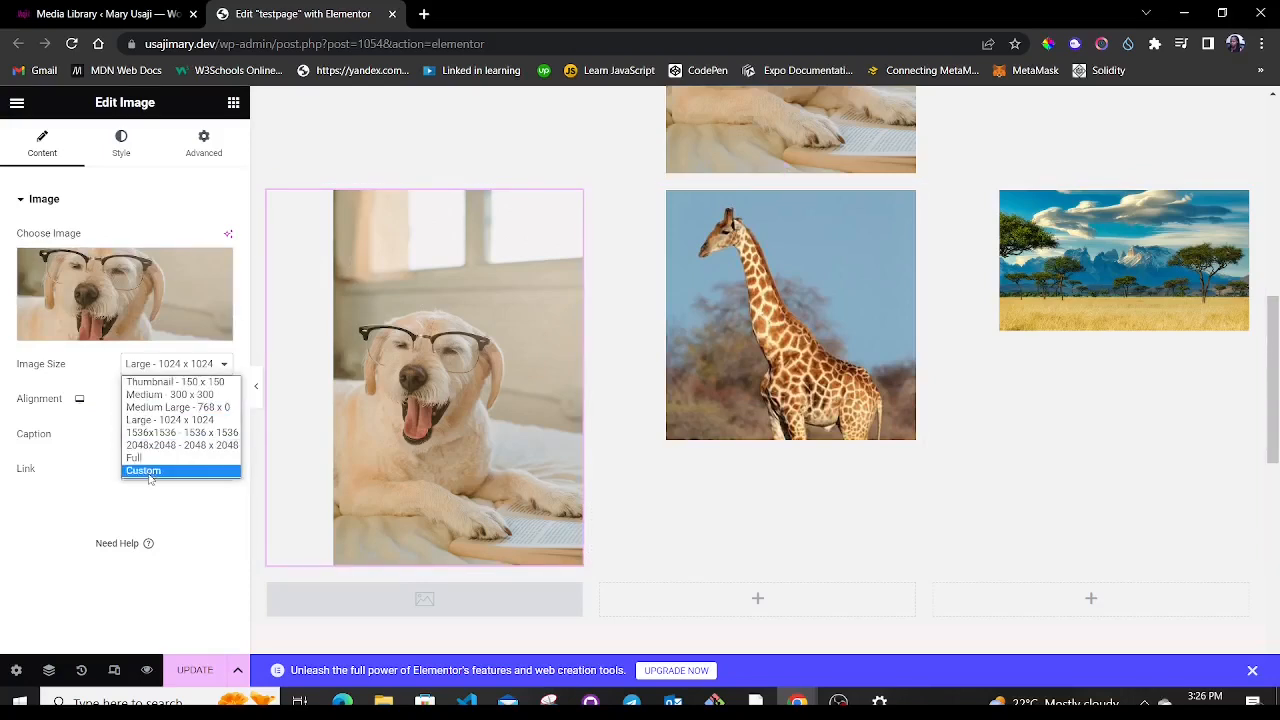
left_click(144, 470)
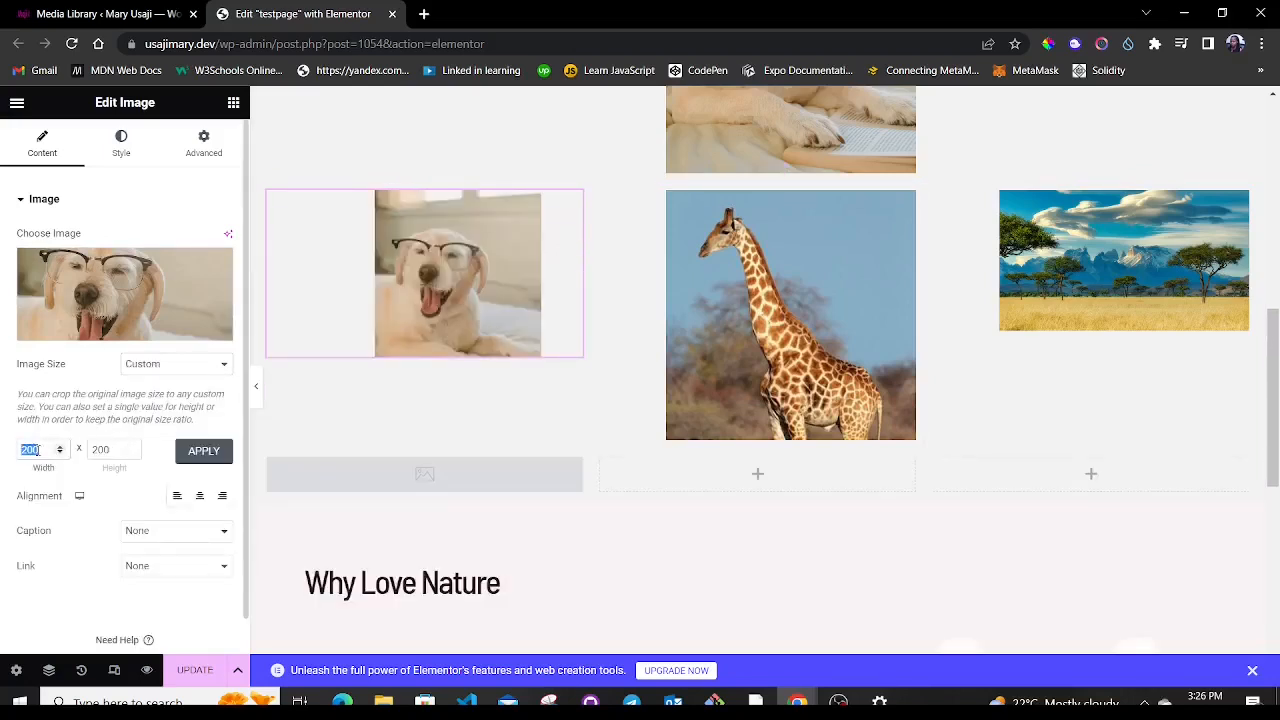
type("300")
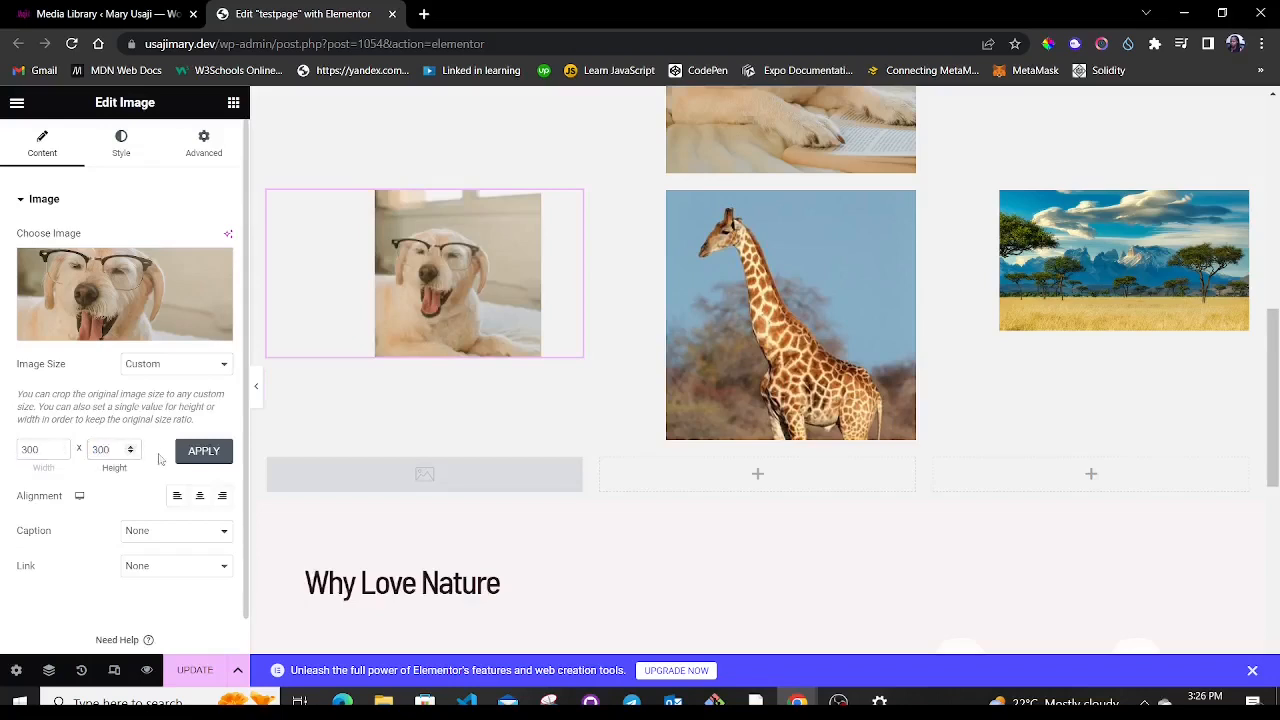
left_click(204, 452)
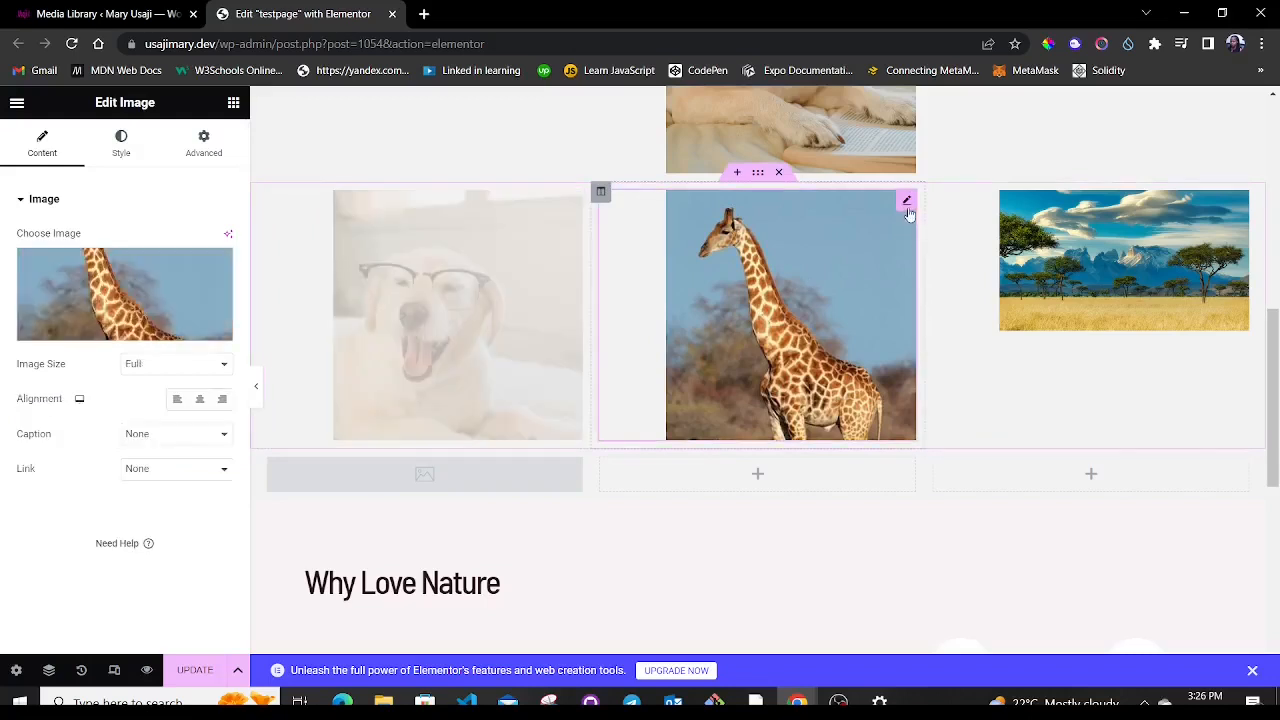
Set the giraffe image to Medium Large and the landscape image to a square Custom size.
left_click(176, 364)
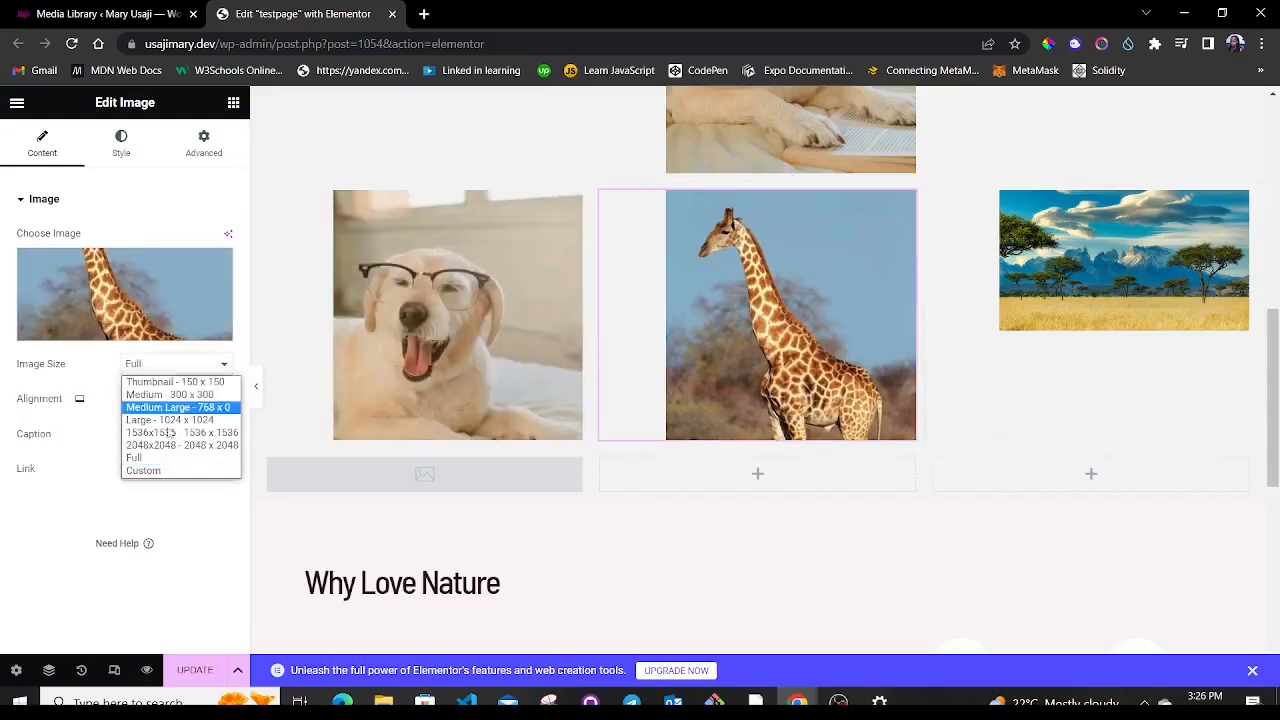
left_click(144, 470)
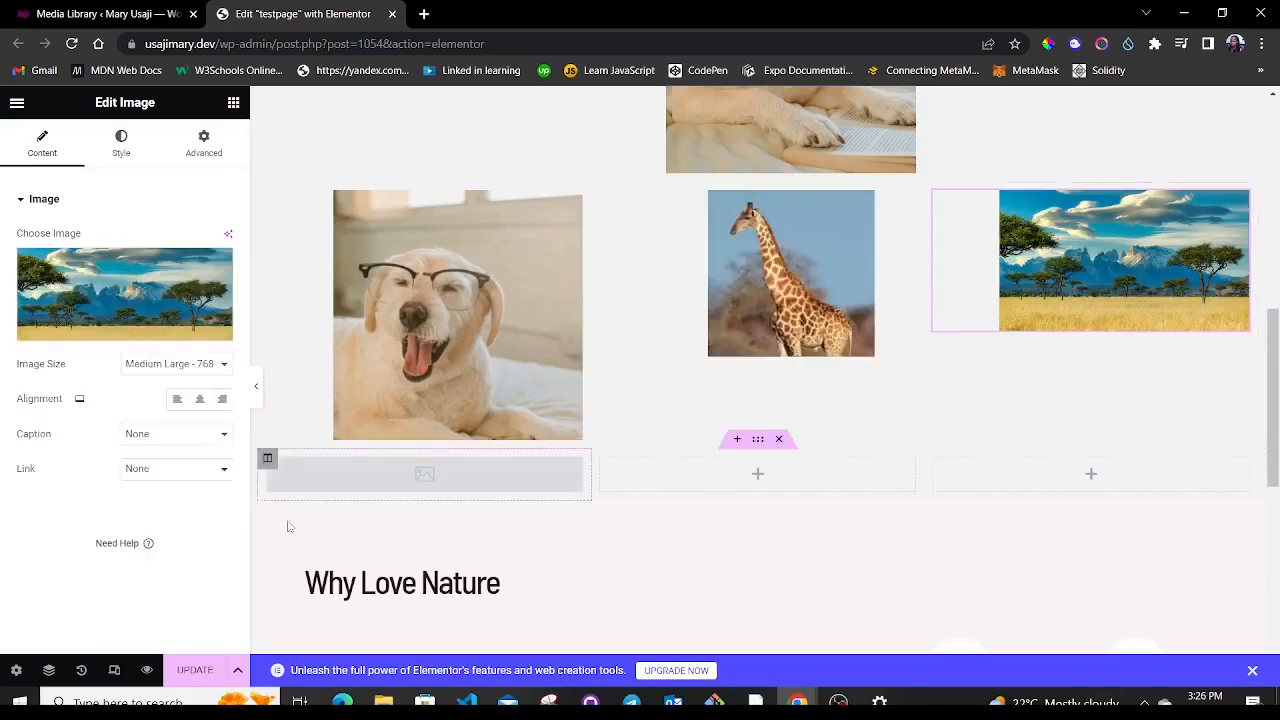
left_click(184, 364)
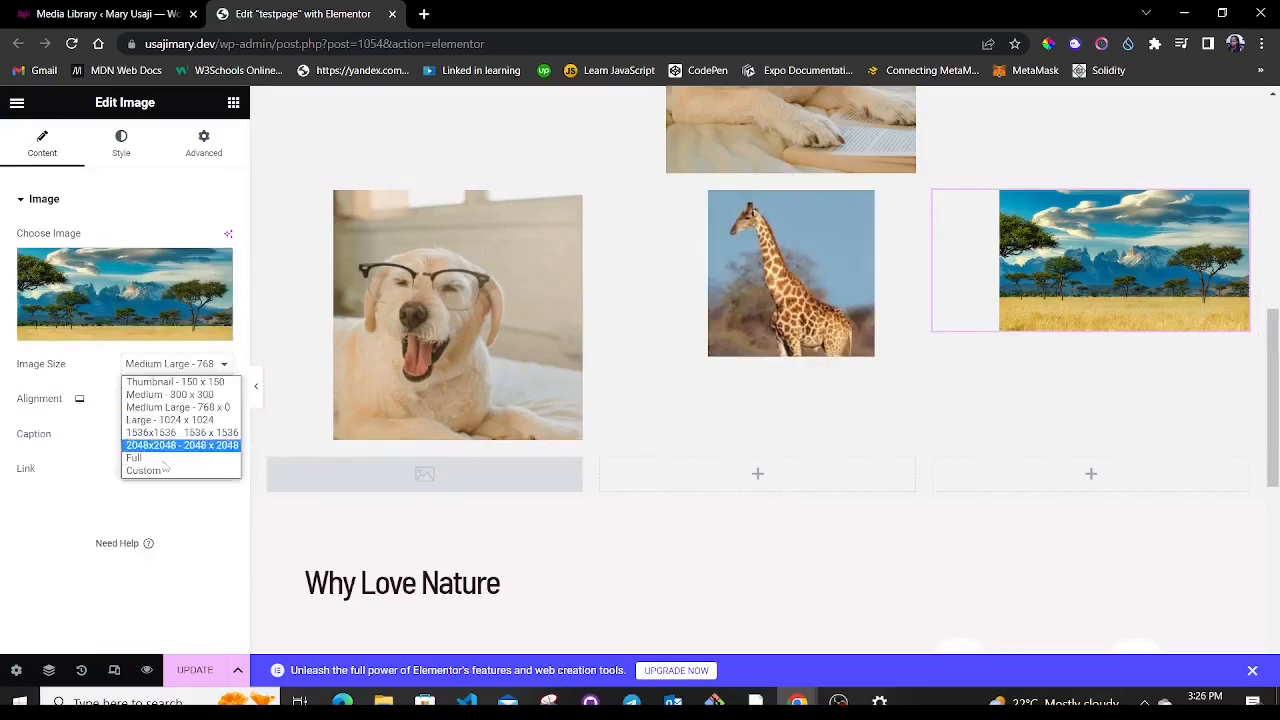
left_click(144, 470)
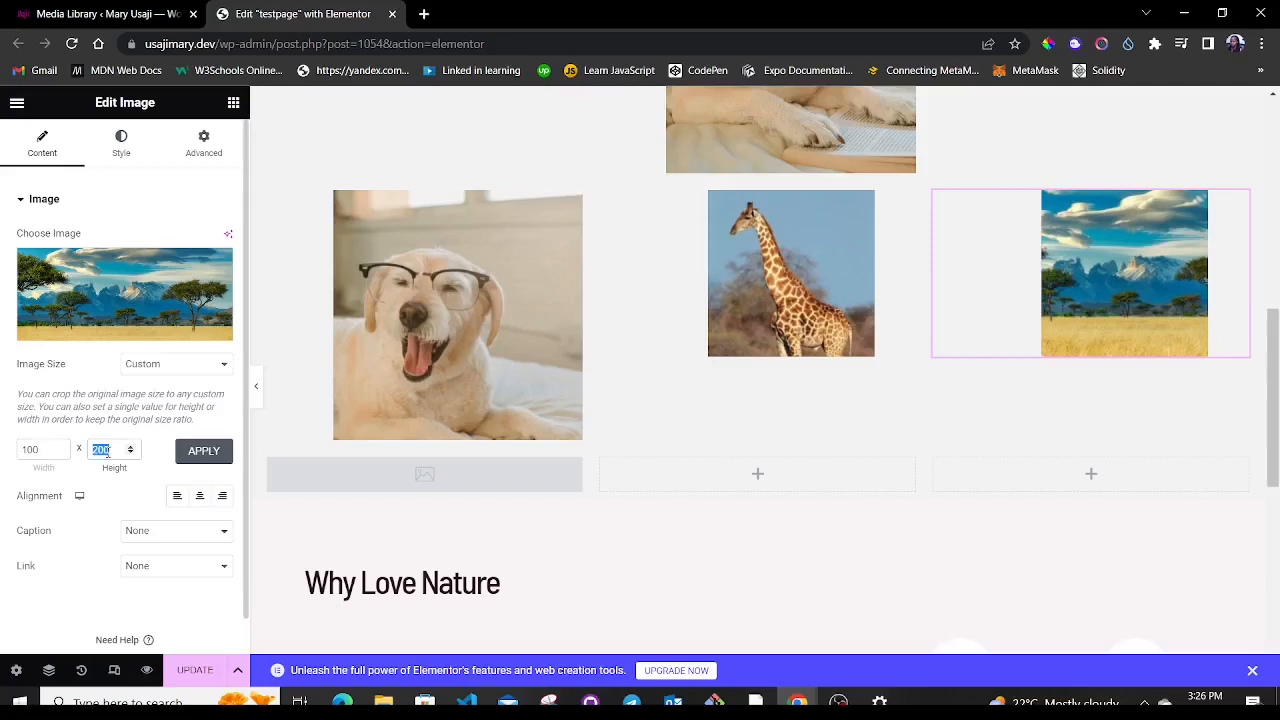
left_click(204, 452)
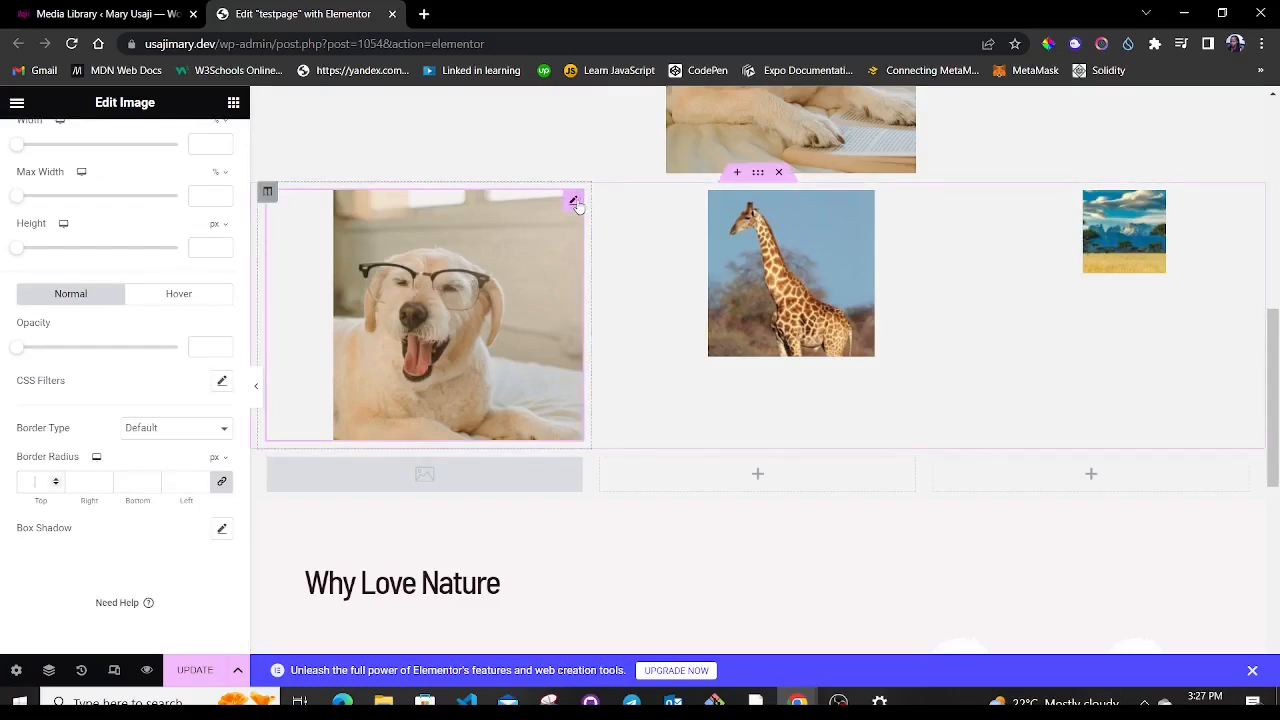
mouse_move(574, 200)
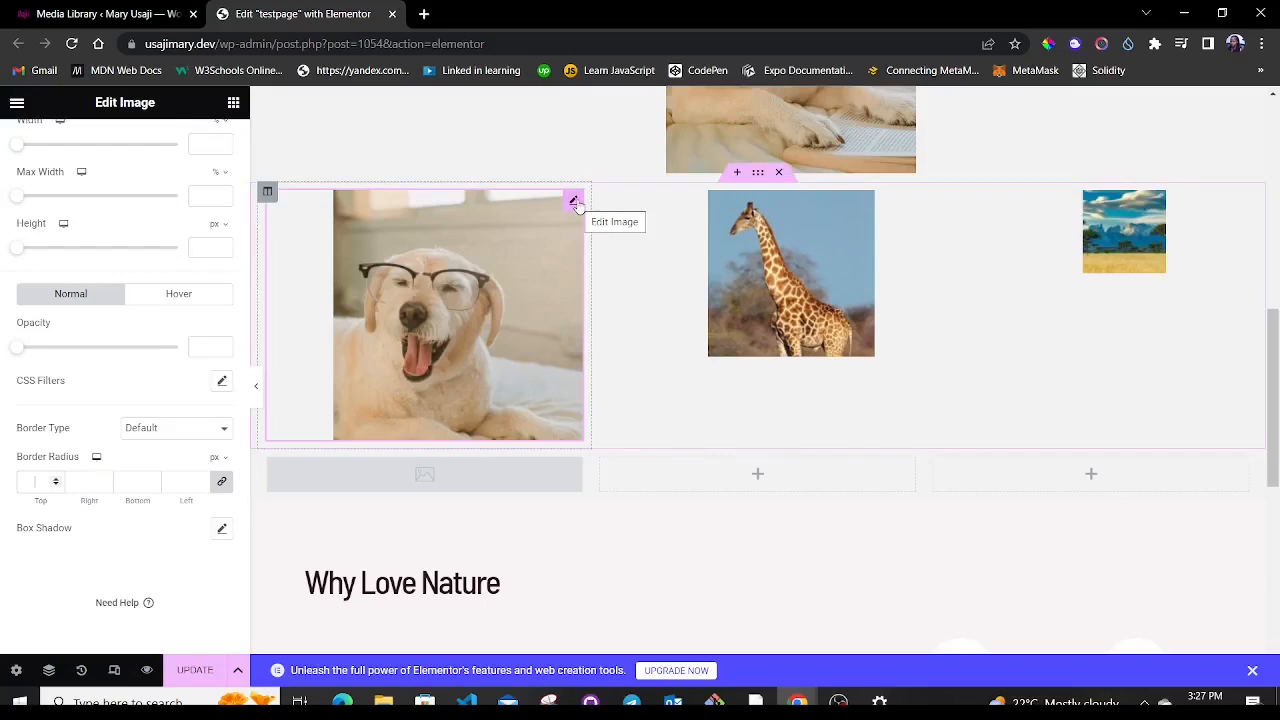
mouse_move(390, 328)
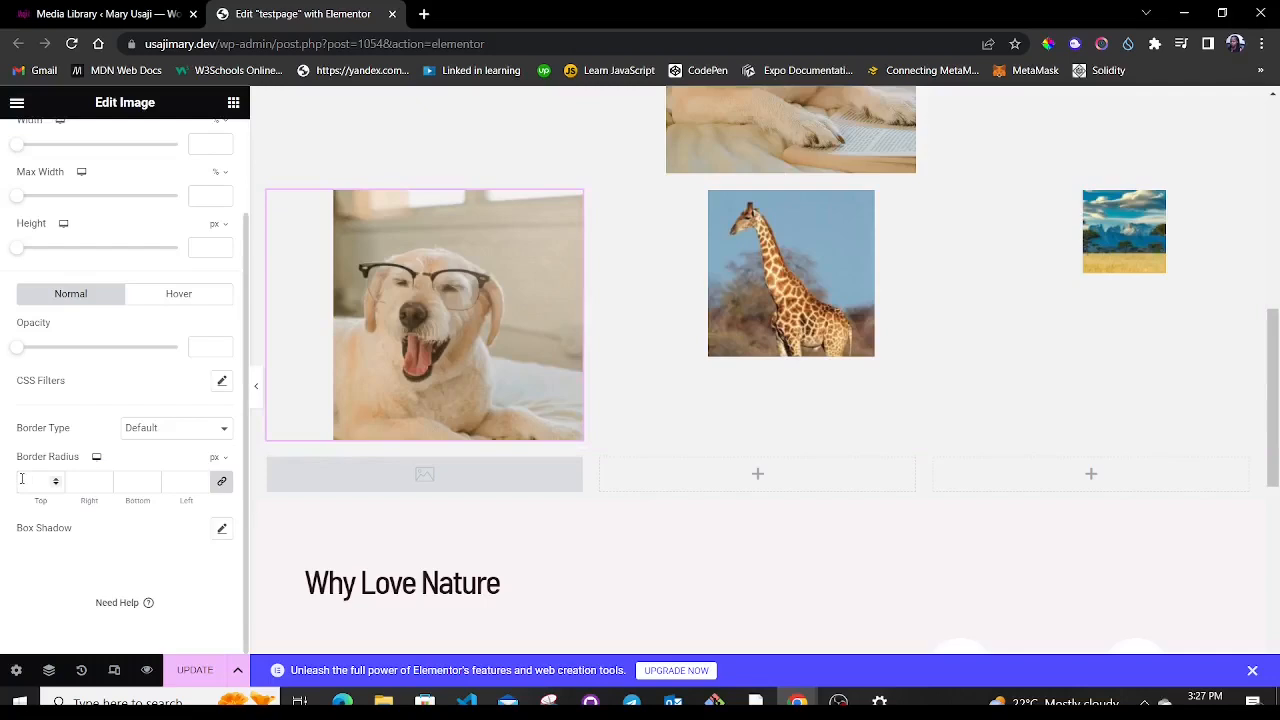
Enter 300 values for the landscape image's custom dimensions and border radius.
type("300")
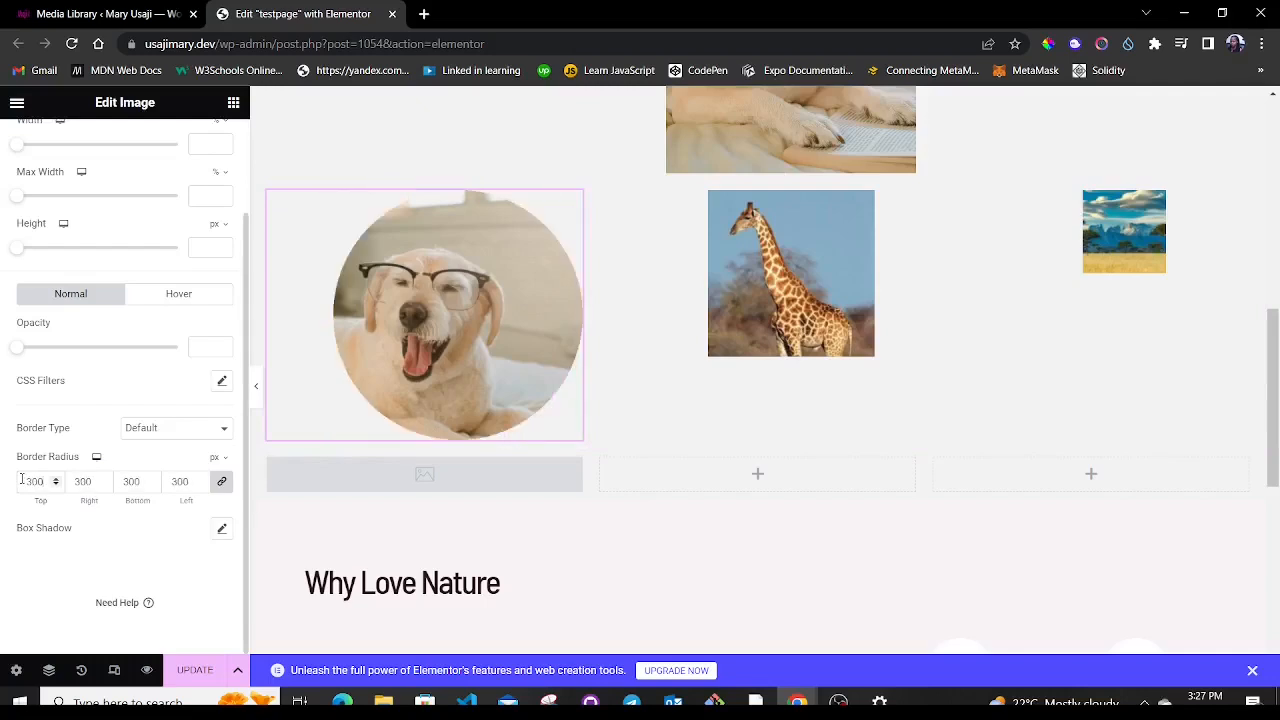
type("3")
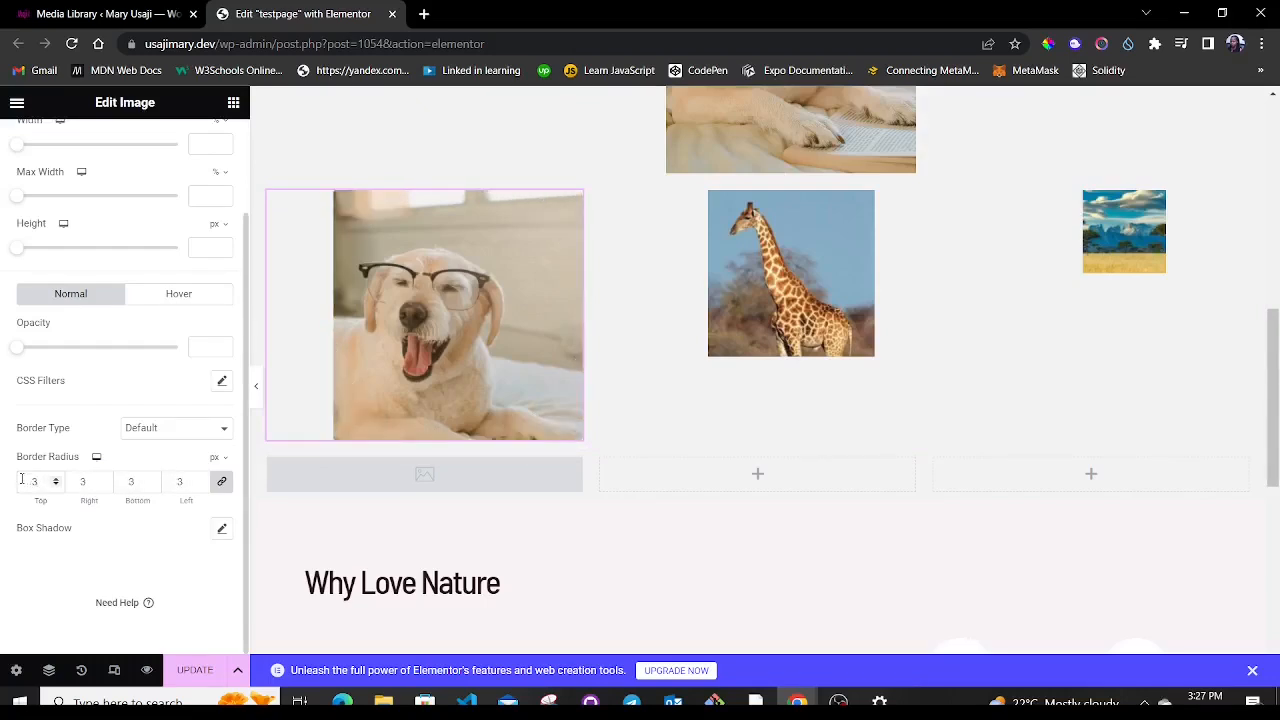
type("300")
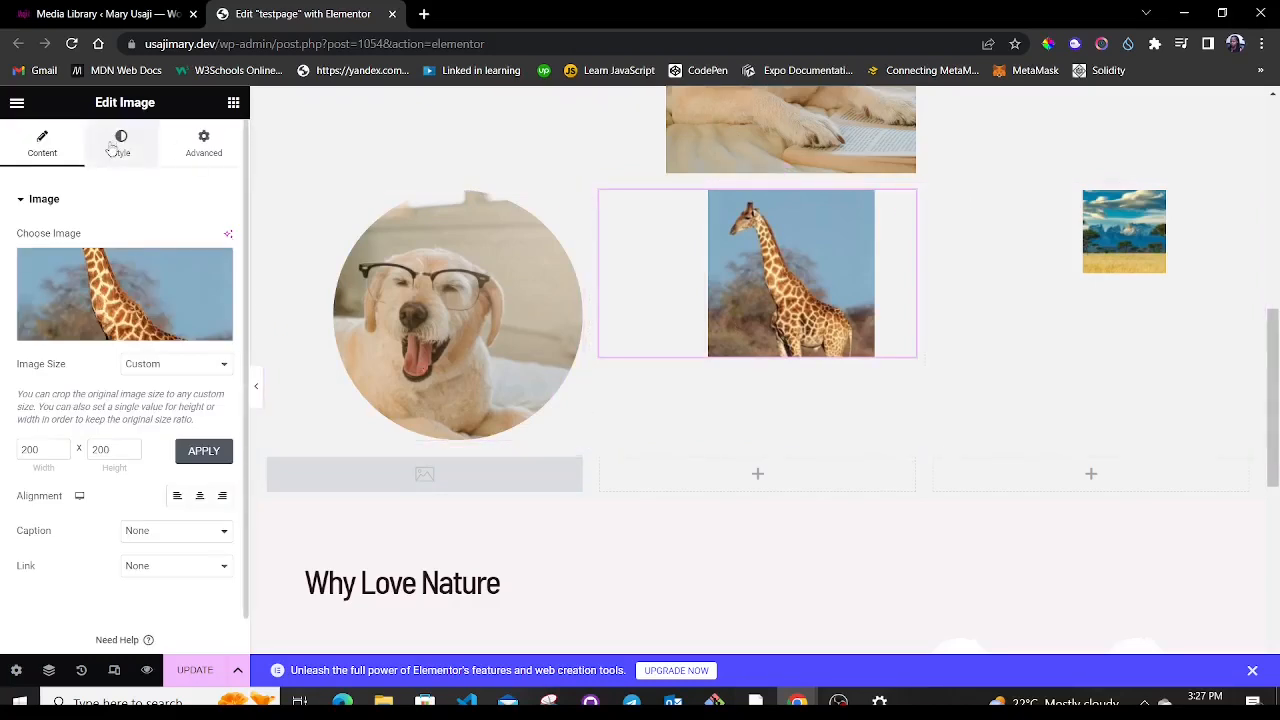
Review the giraffe and landscape images' Style border settings so their rounding matches.
left_click(120, 144)
type("200")
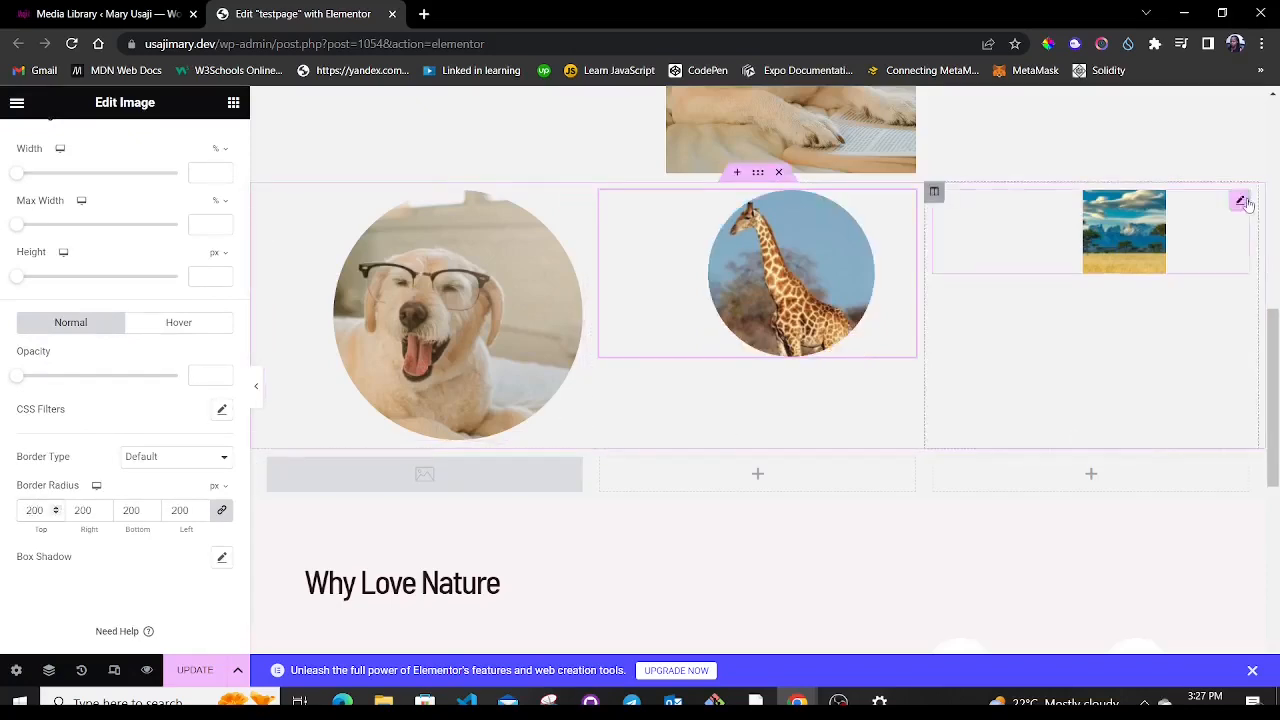
mouse_move(1240, 202)
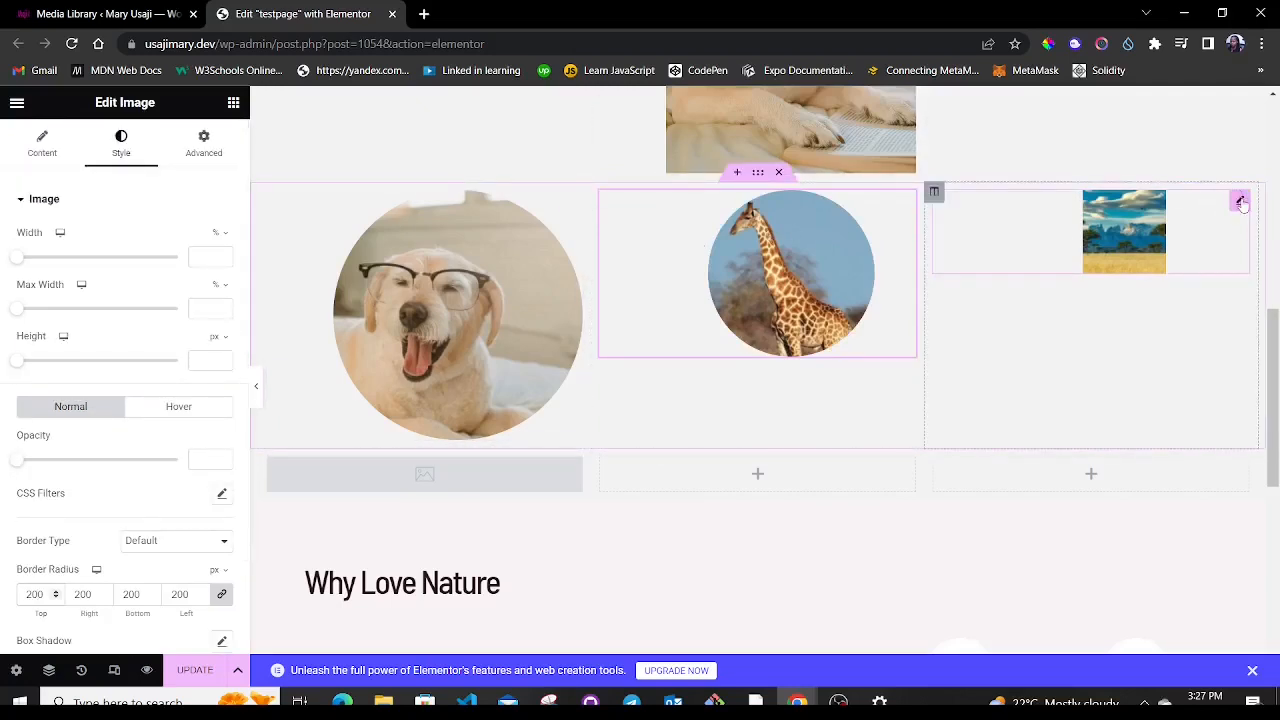
left_click(42, 144)
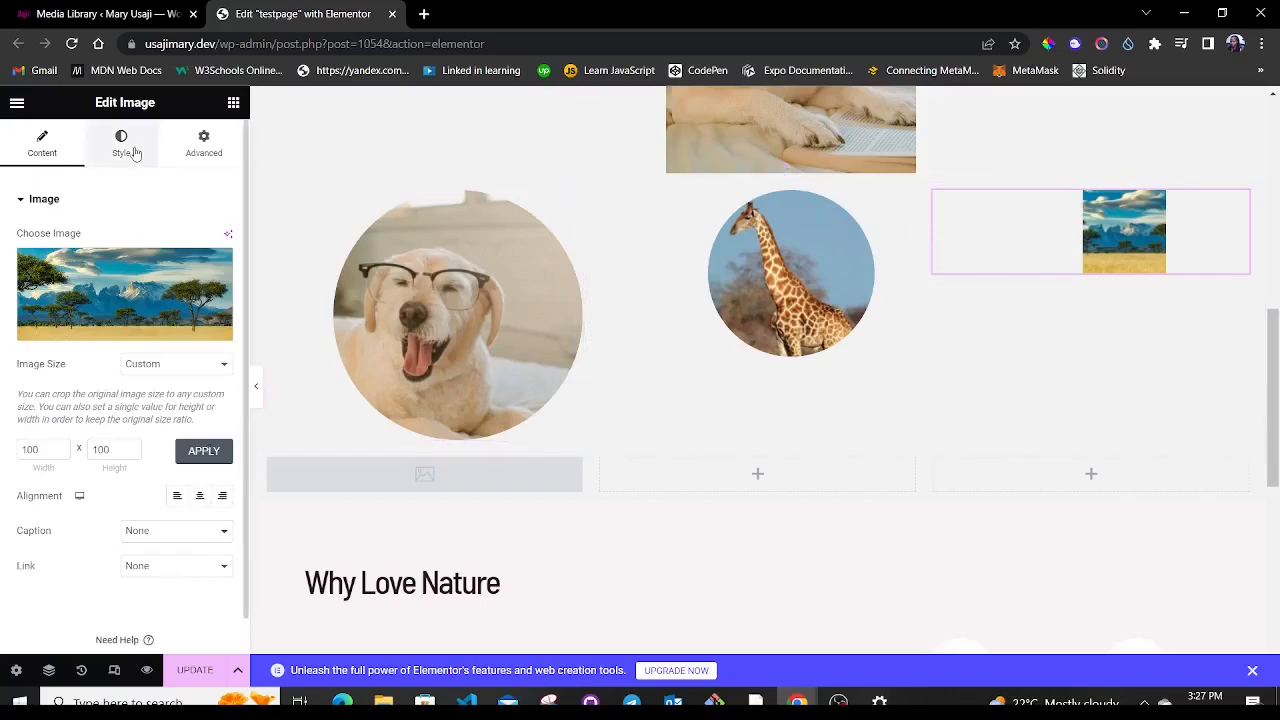
left_click(120, 144)
type("100")
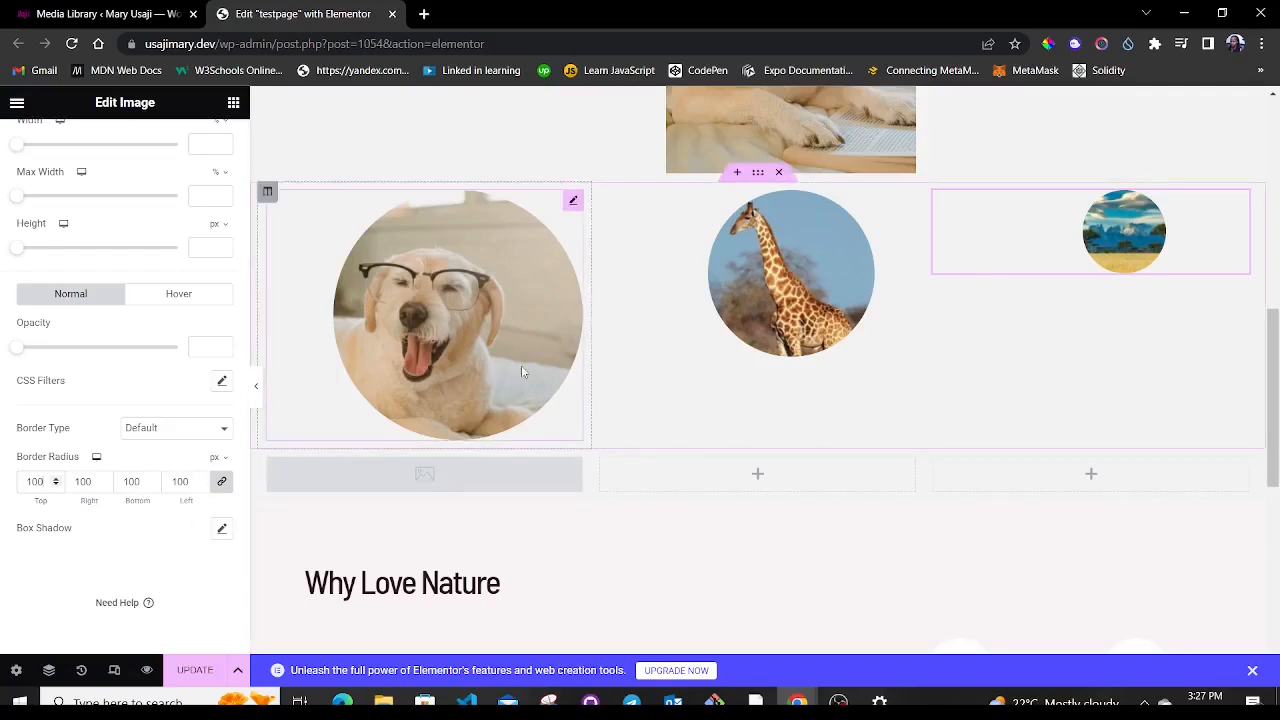
scroll("down", 3)
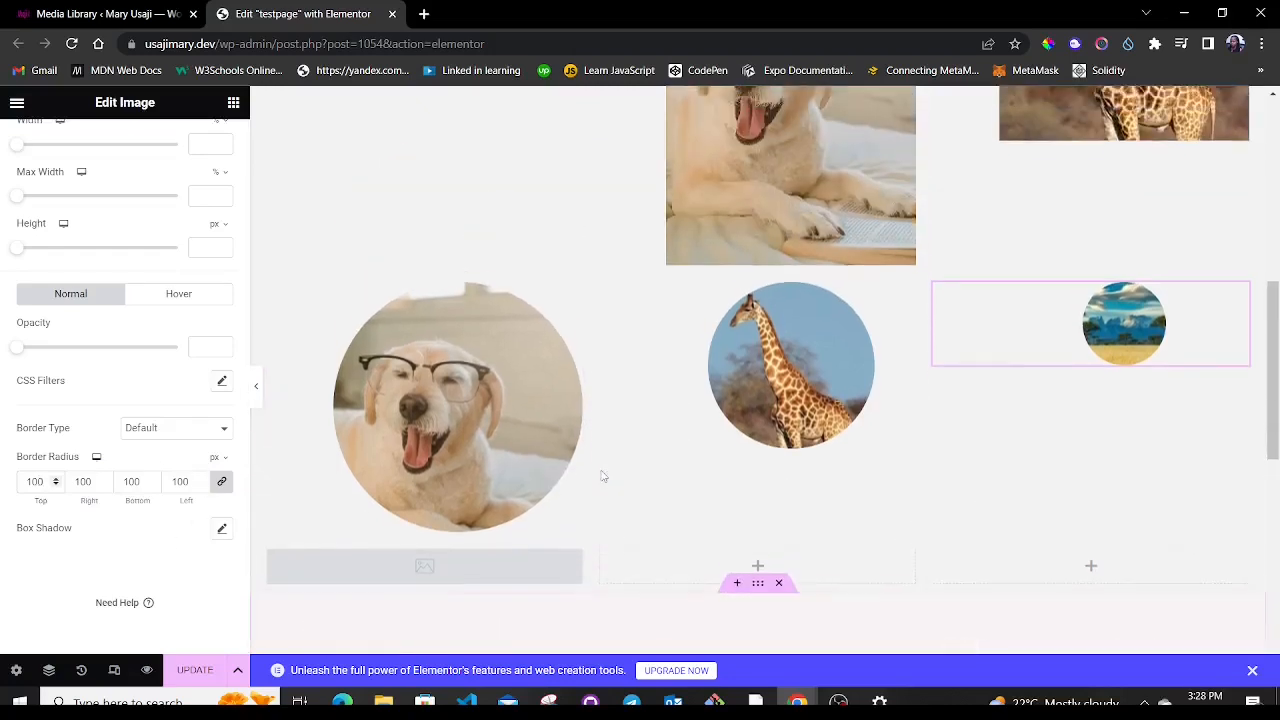
scroll("down", 3)
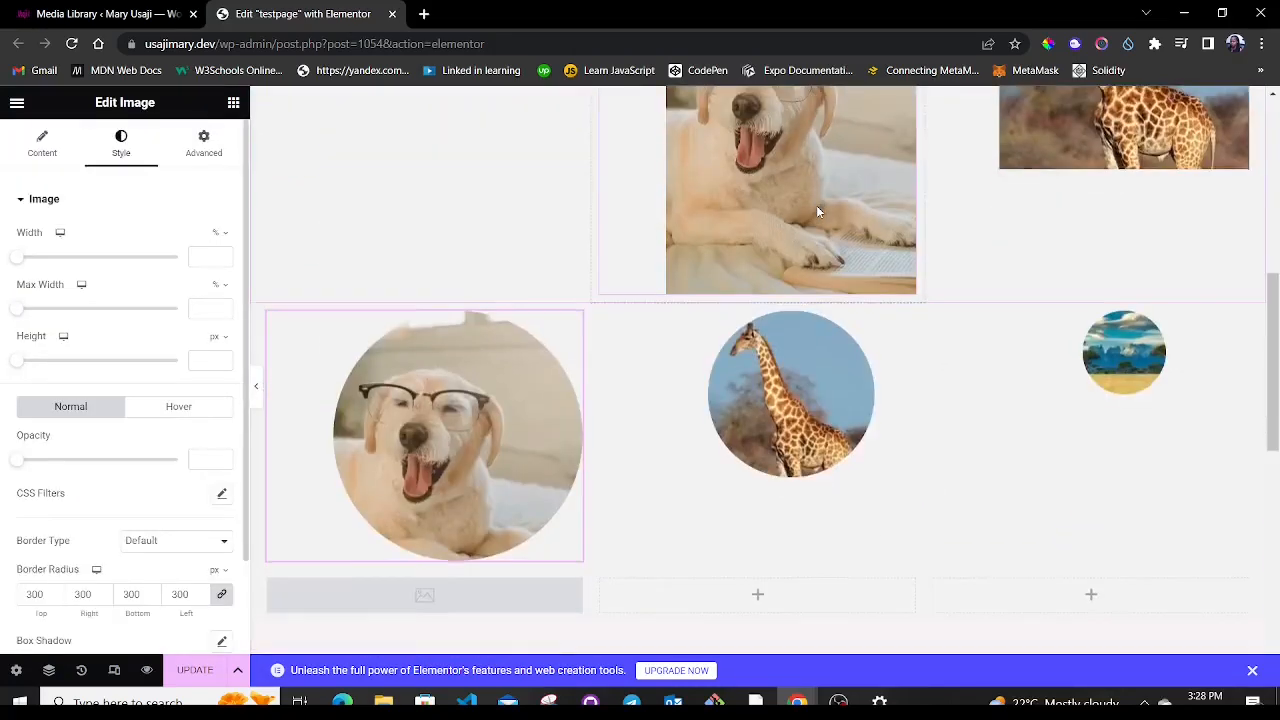
scroll("down", 3)
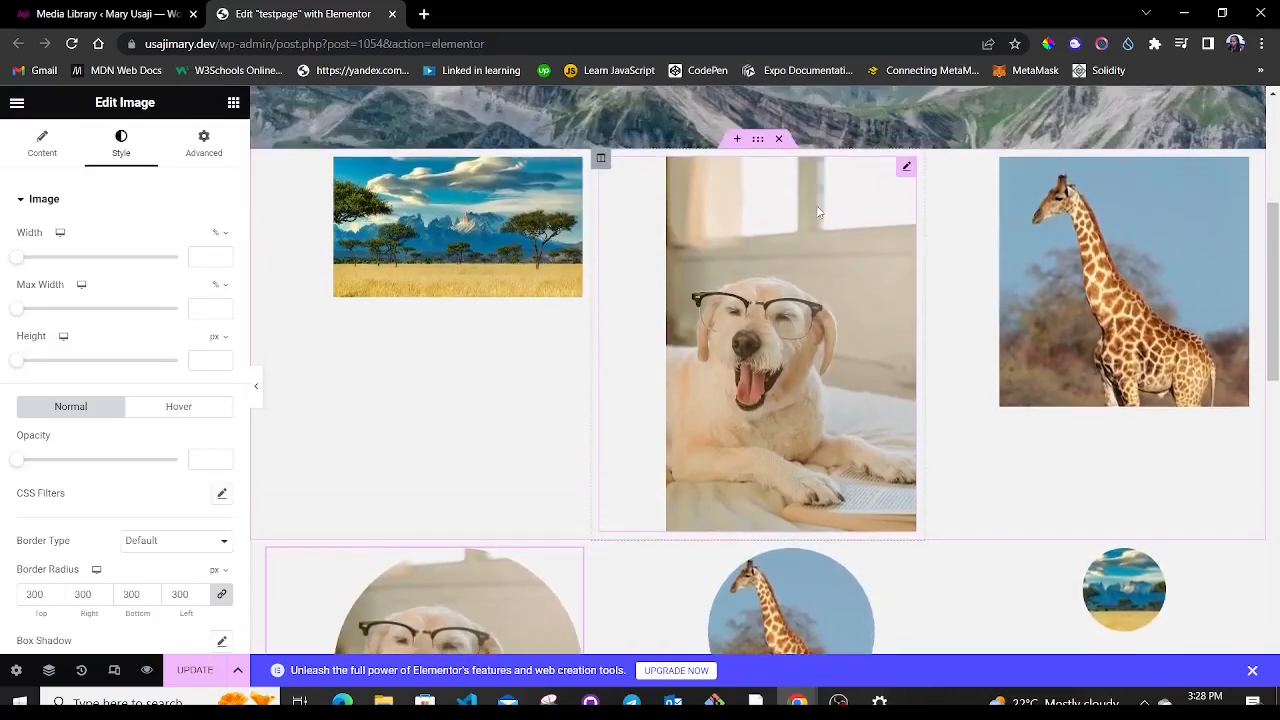
scroll("down", 3)
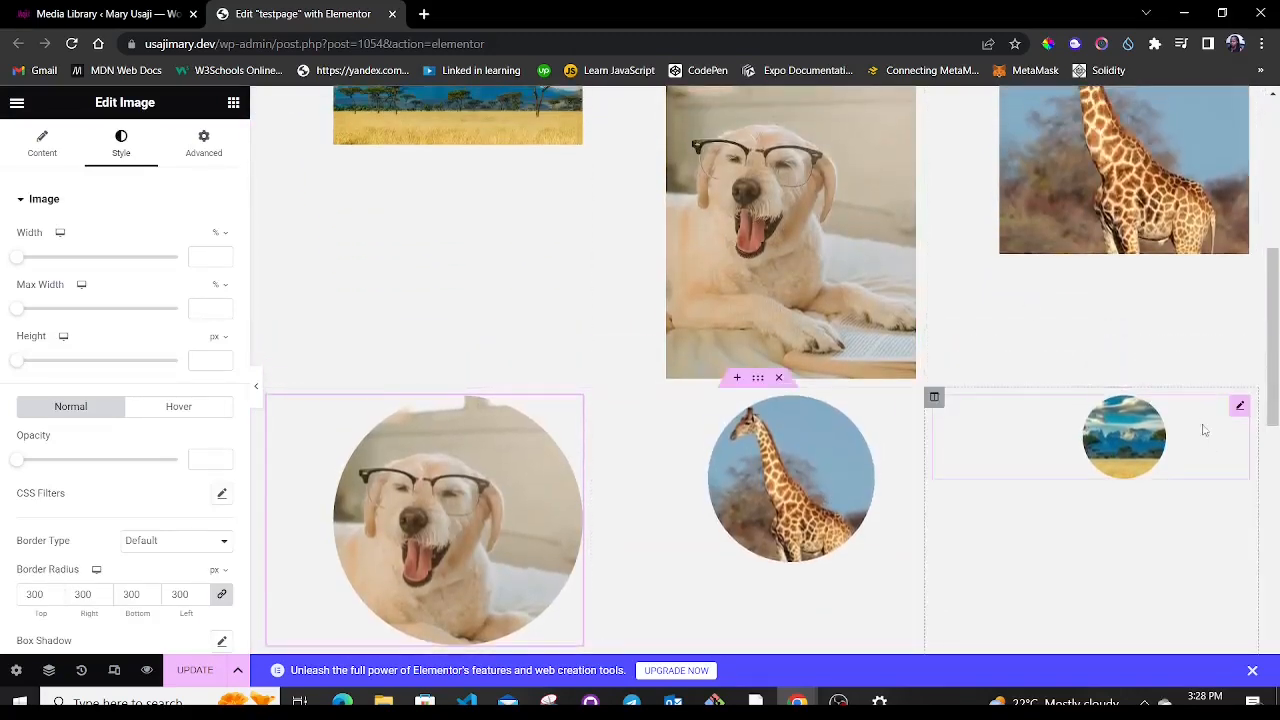
scroll("down", 3)
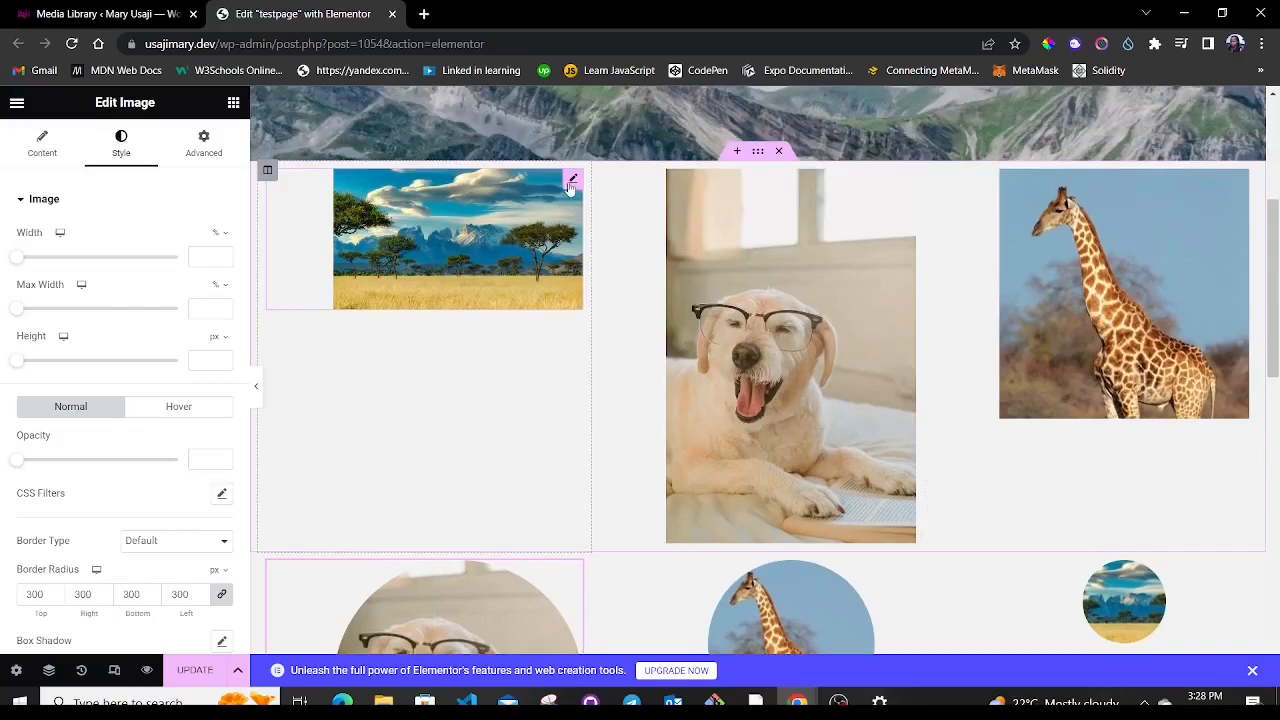
Give the upper landscape image a Custom 50×50 size and apply it, ready for rounding.
left_click(42, 144)
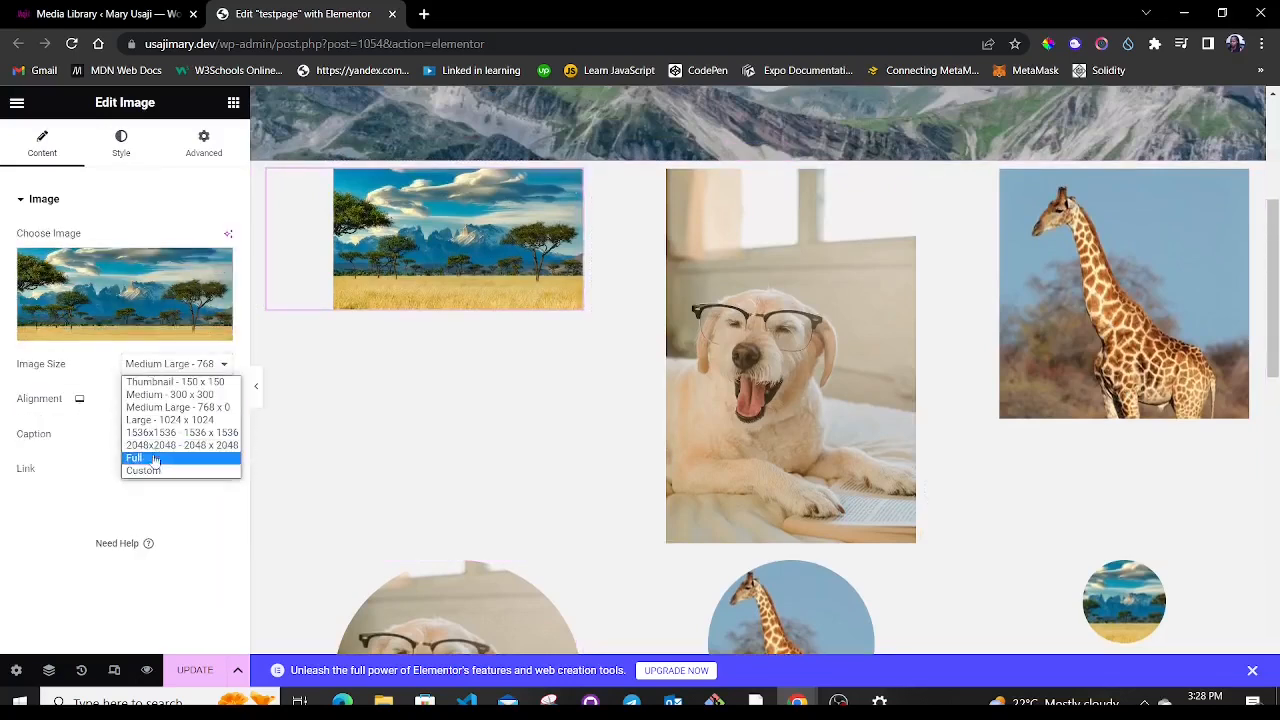
left_click(142, 470)
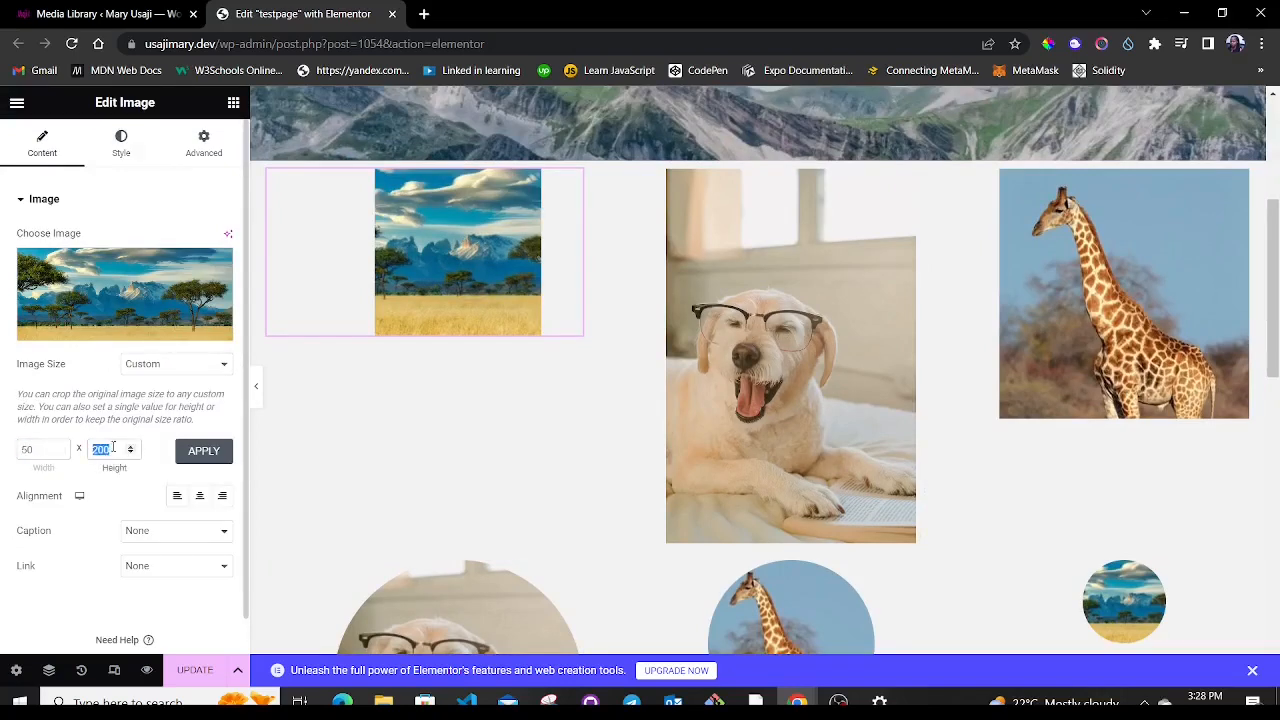
left_click(204, 450)
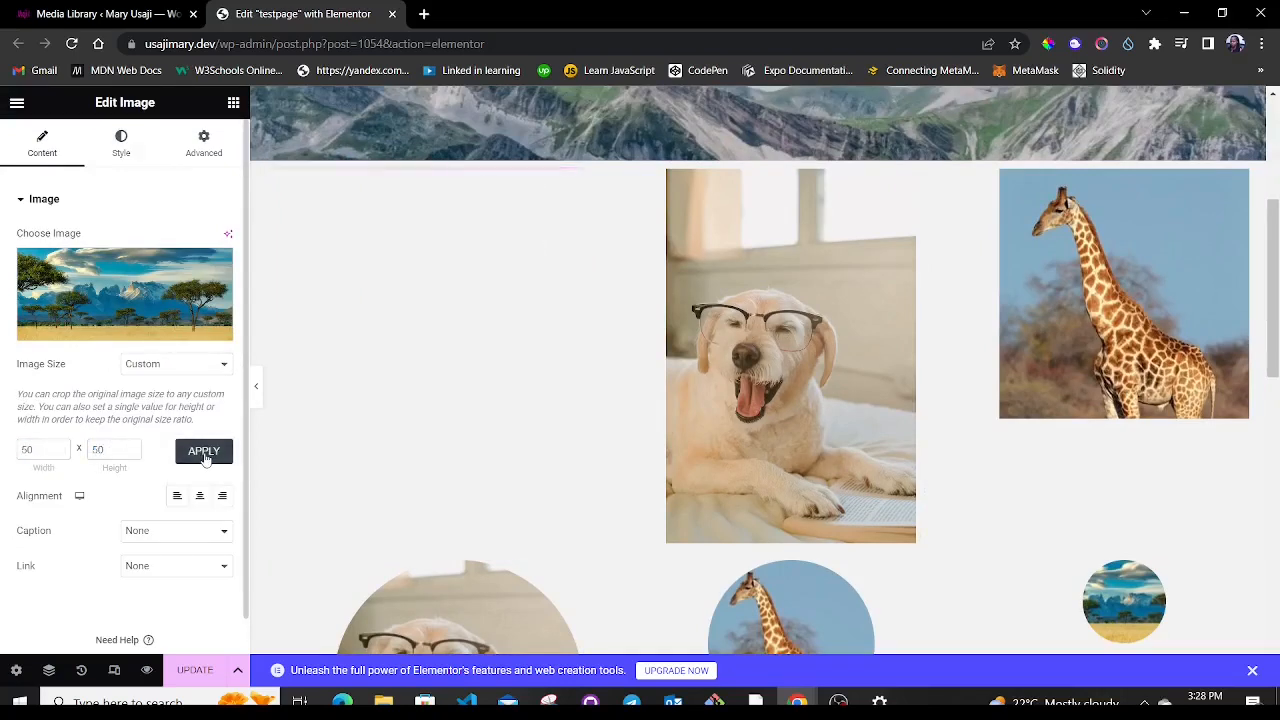
left_click(204, 452)
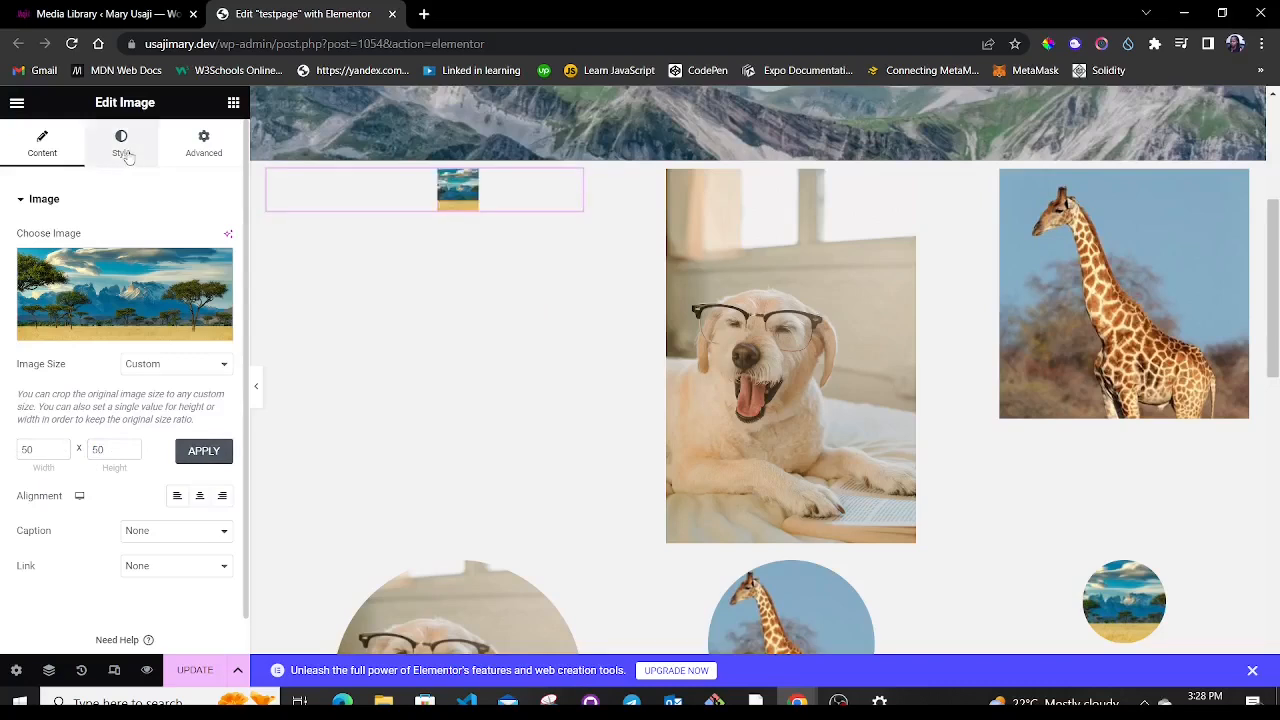
left_click(120, 142)
type("50")
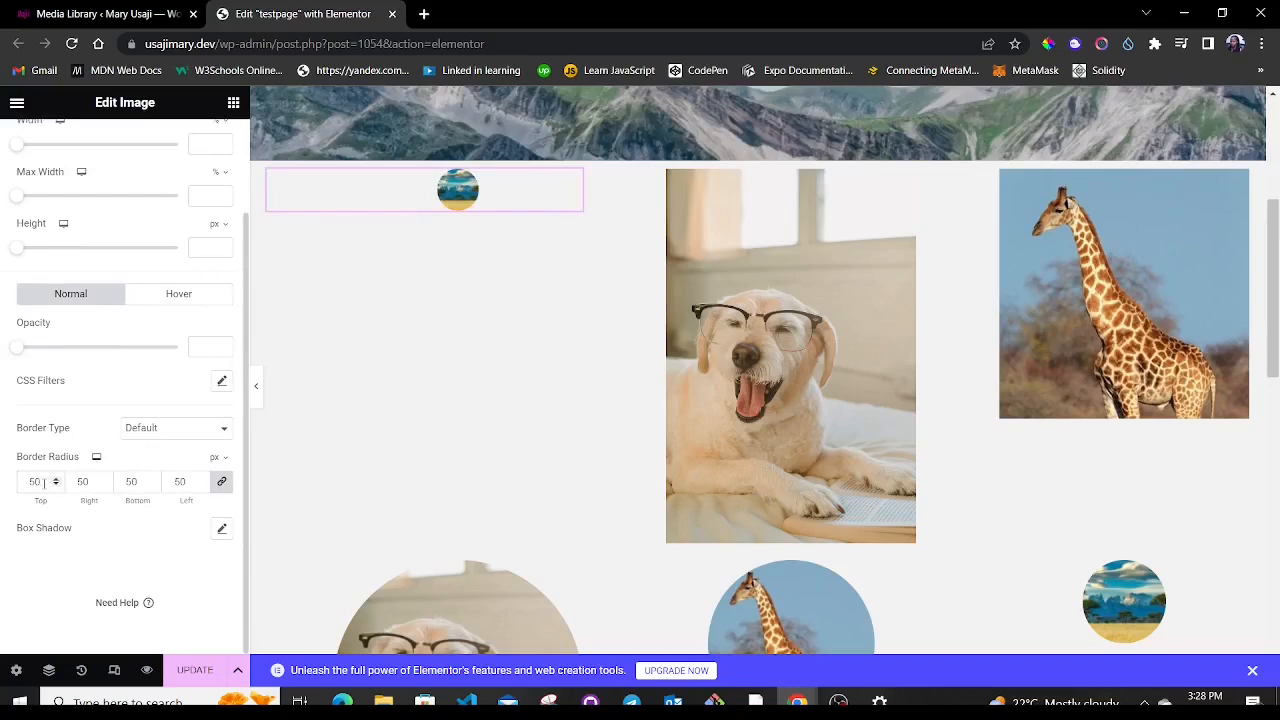
mouse_move(572, 180)
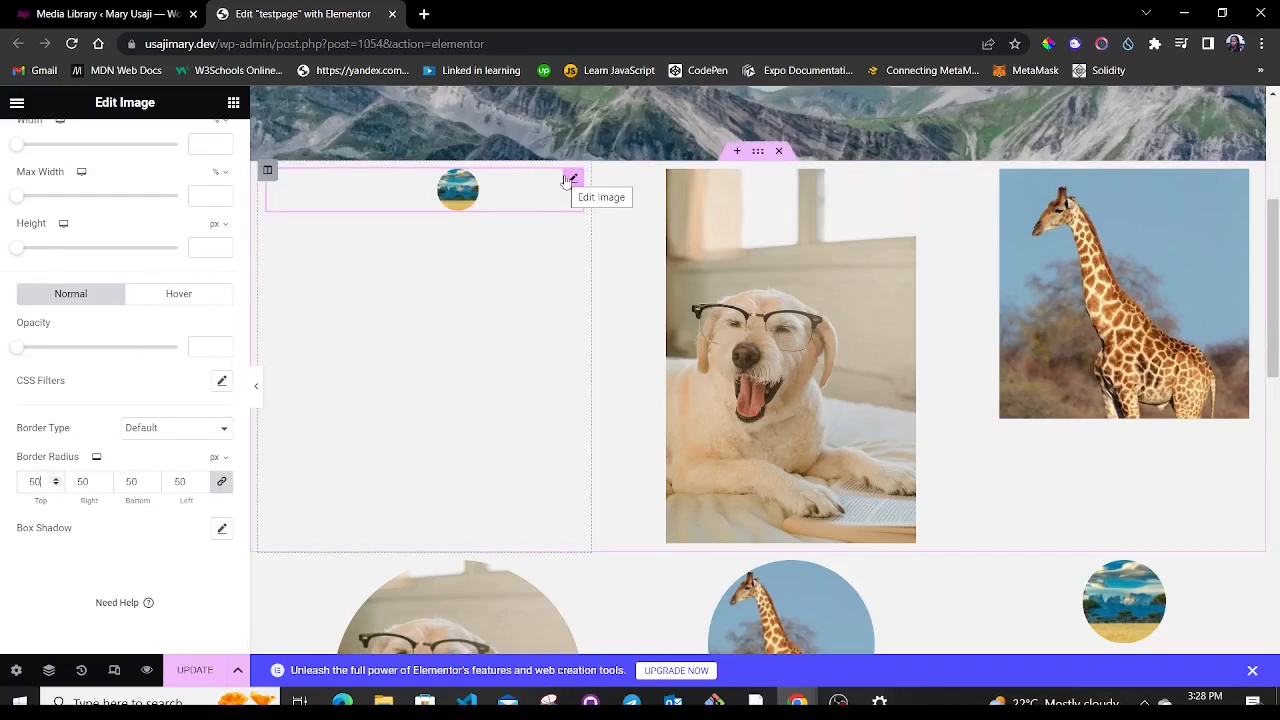
scroll("down", 3)
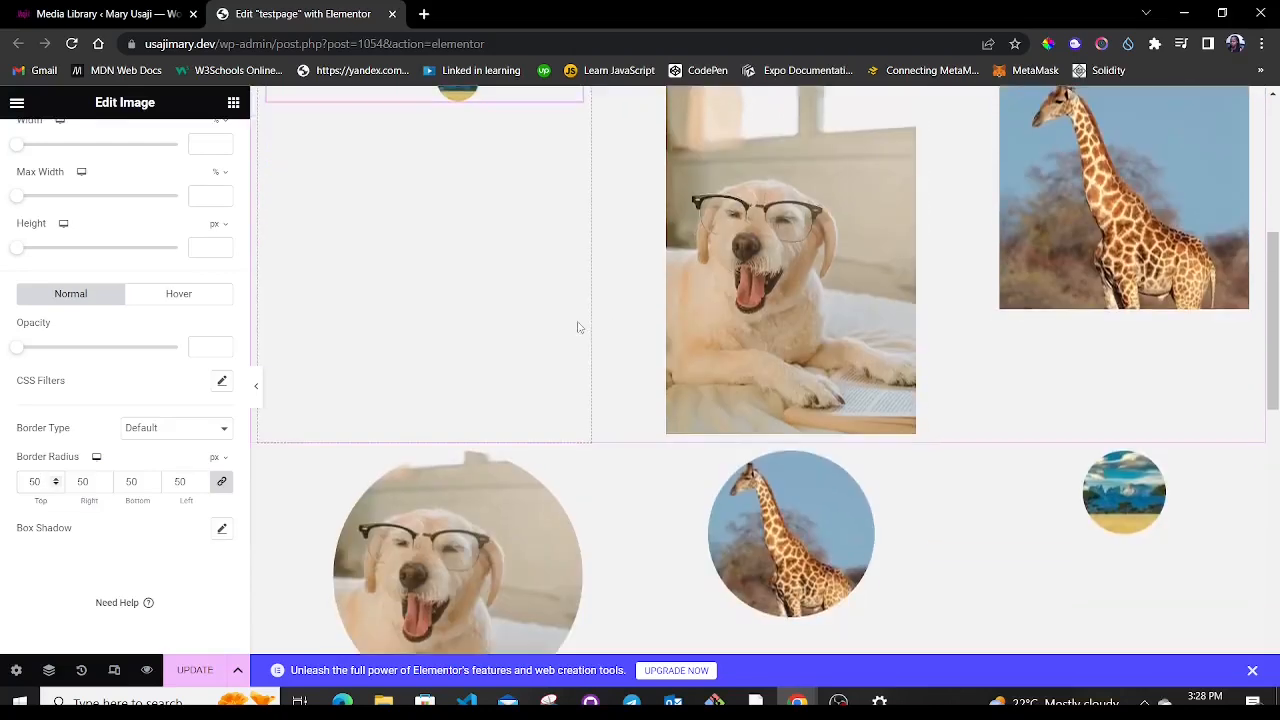
scroll("down", 3)
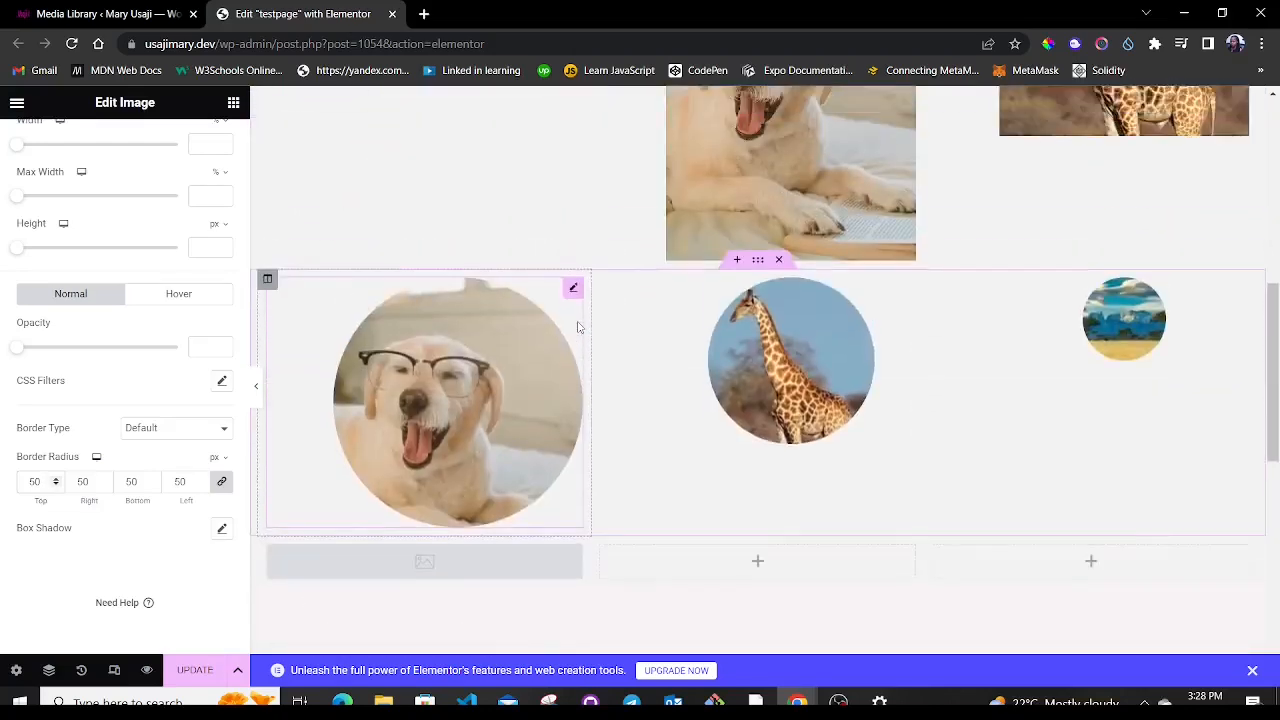
scroll("down", 3)
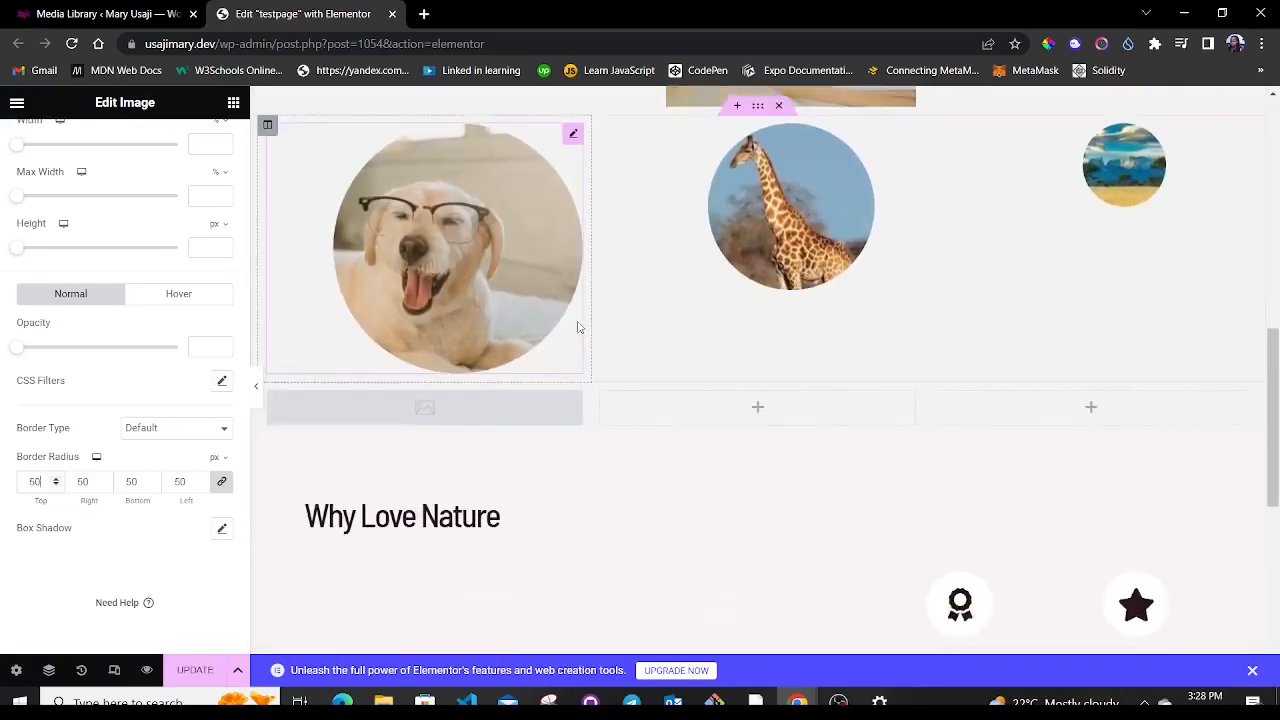
scroll("down", 3)
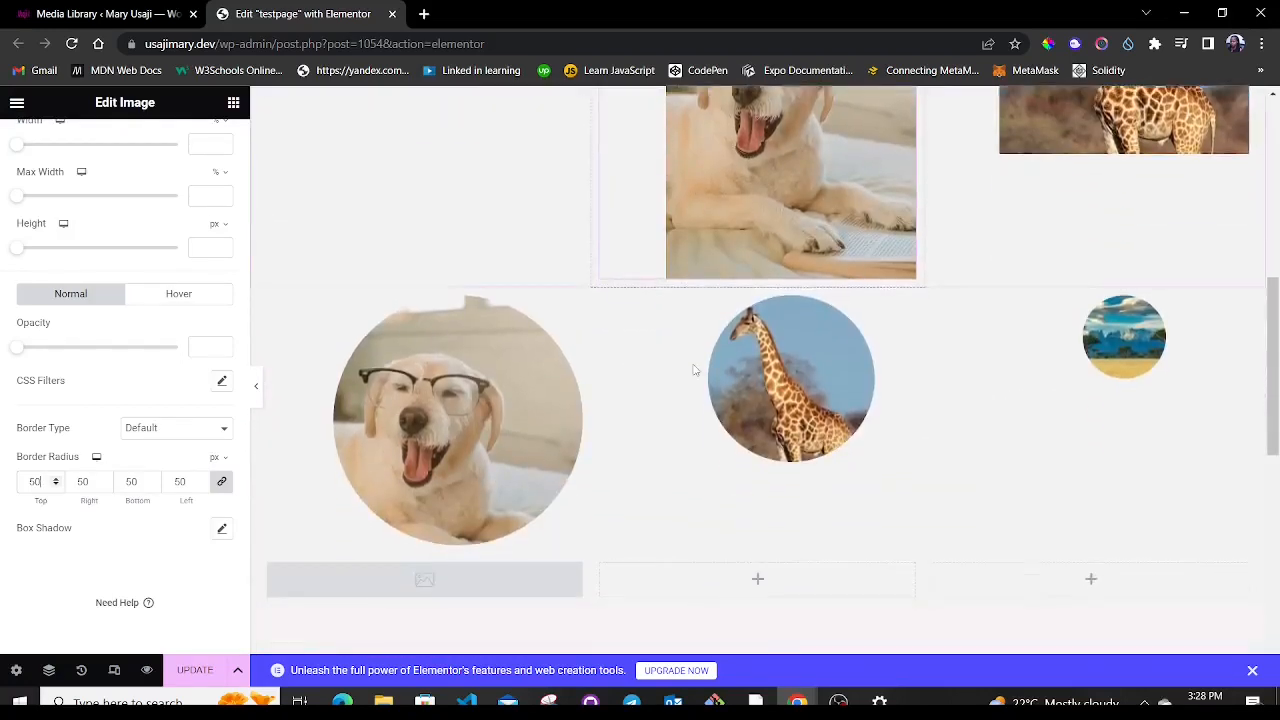